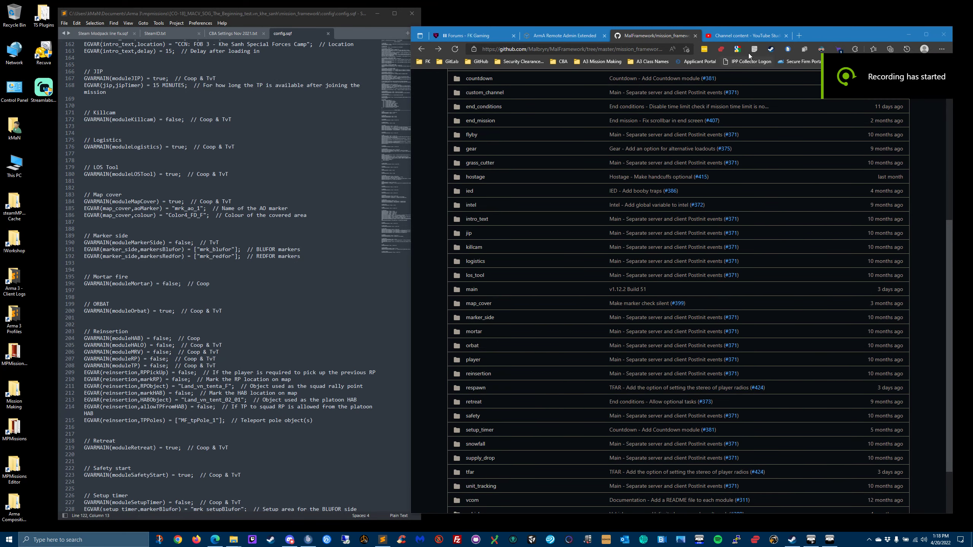
# Step: Navigate to the MalFramework repository's map_cover folder and reveal its Map Cover README
pyautogui.click(745, 36)
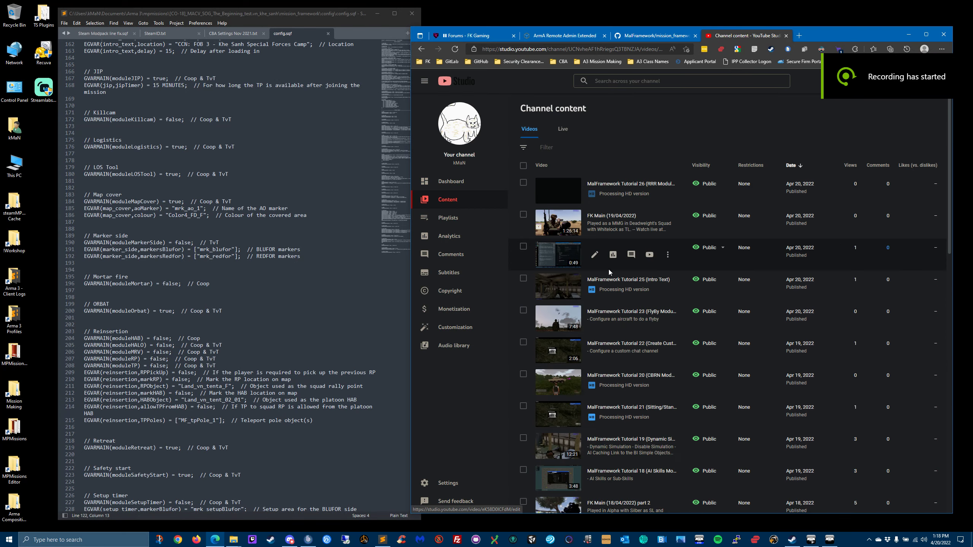
pyautogui.click(654, 36)
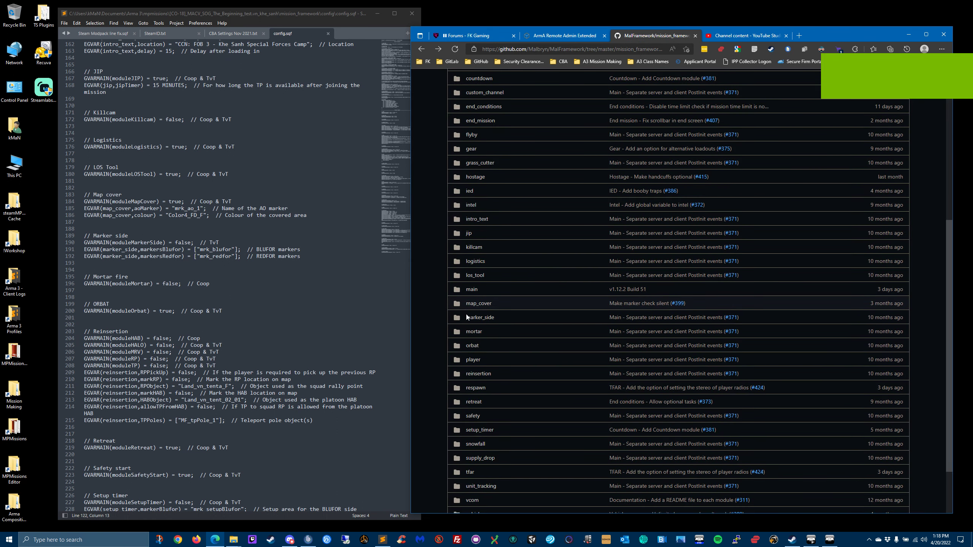
pyautogui.click(478, 302)
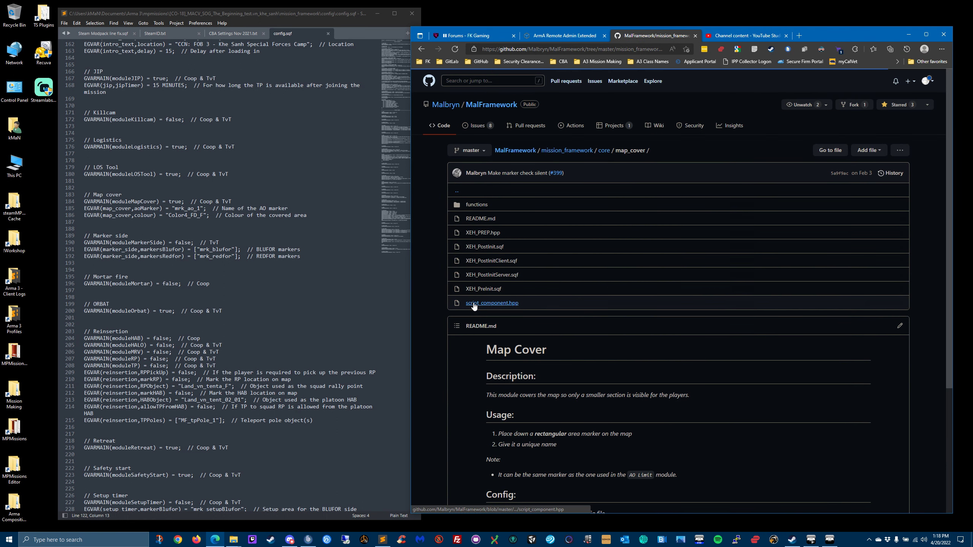
pyautogui.scroll(-3)
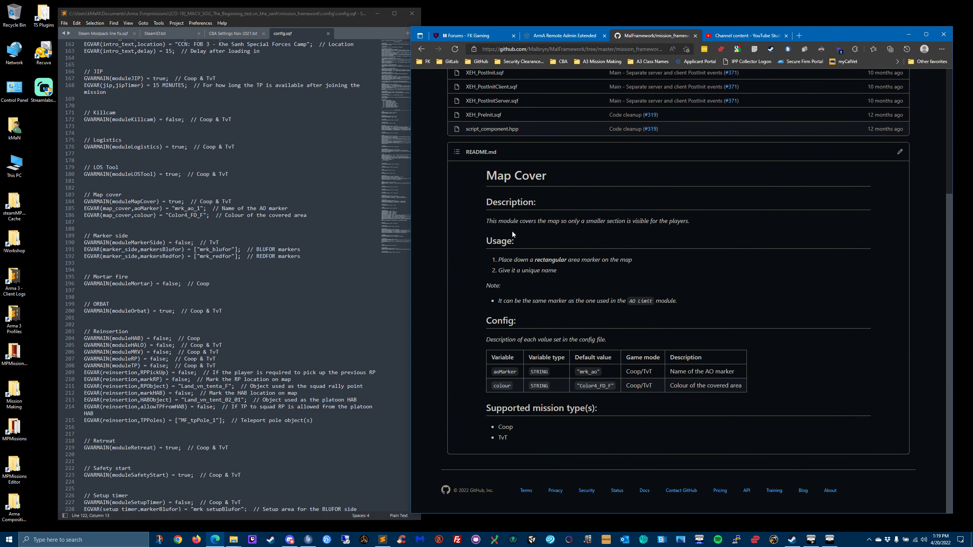
pyautogui.moveTo(671, 234)
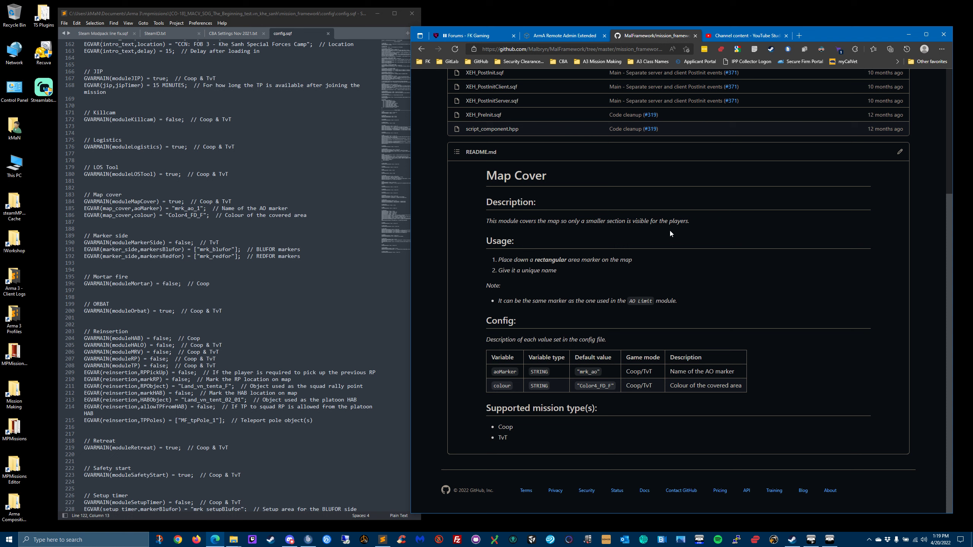
pyautogui.moveTo(557, 267)
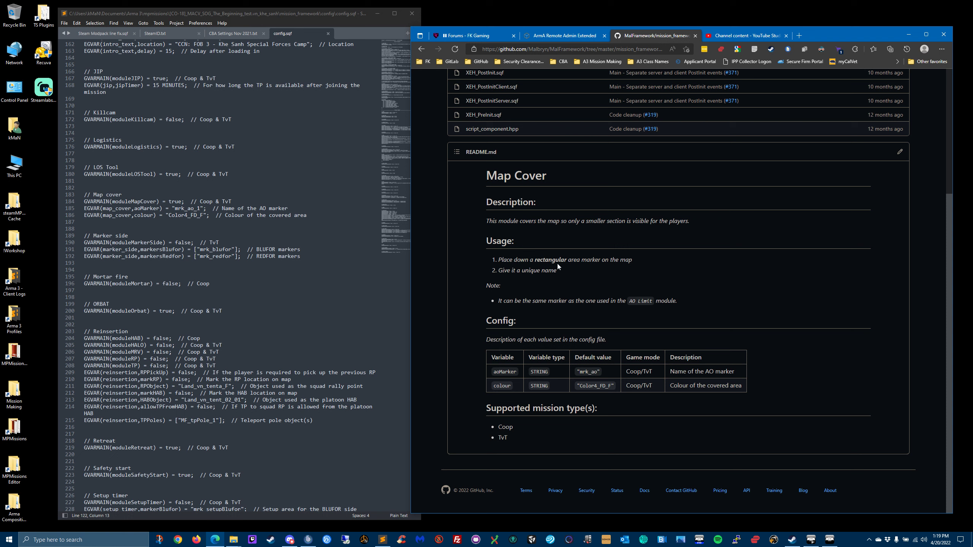
pyautogui.moveTo(555, 279)
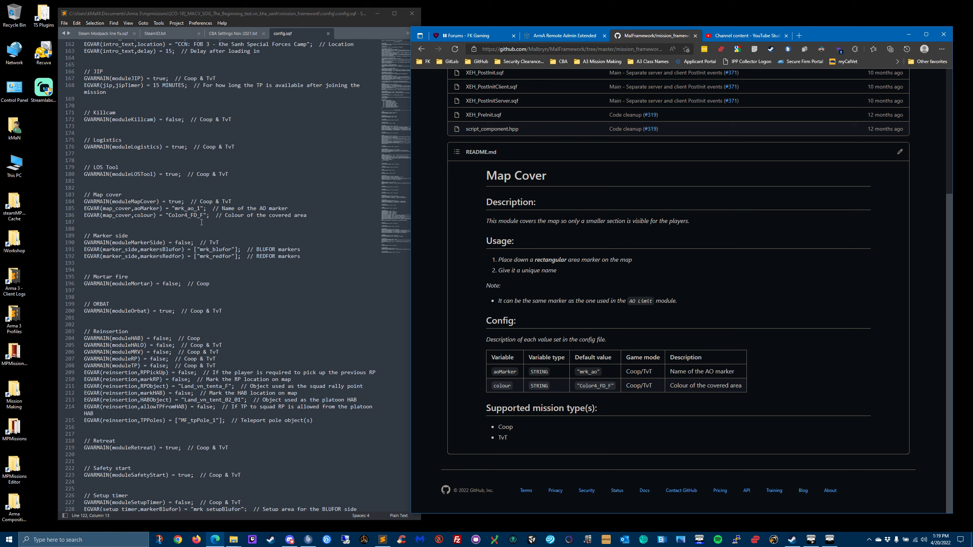
pyautogui.moveTo(830, 539)
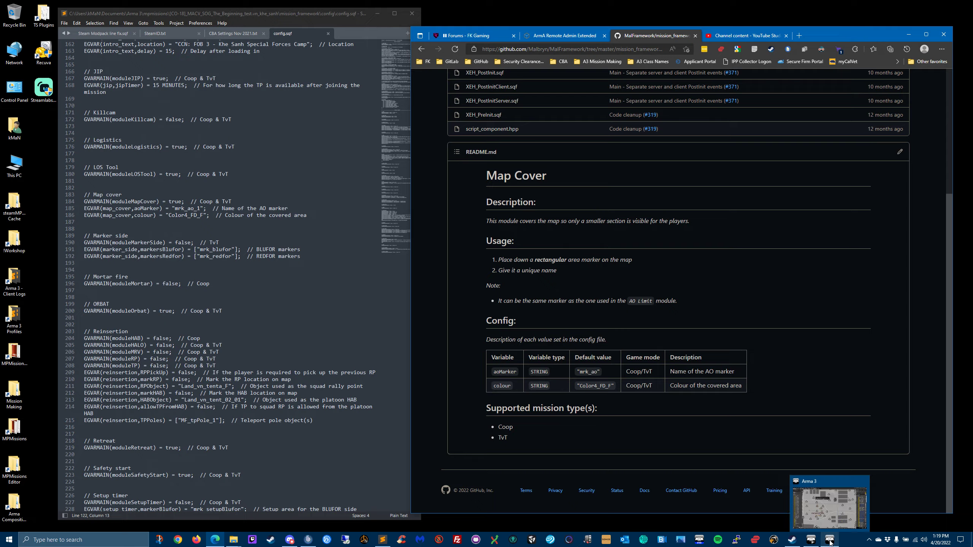
# Step: Switch to the Eden mission editor and place a Rectangle marker over the AO
pyautogui.click(830, 503)
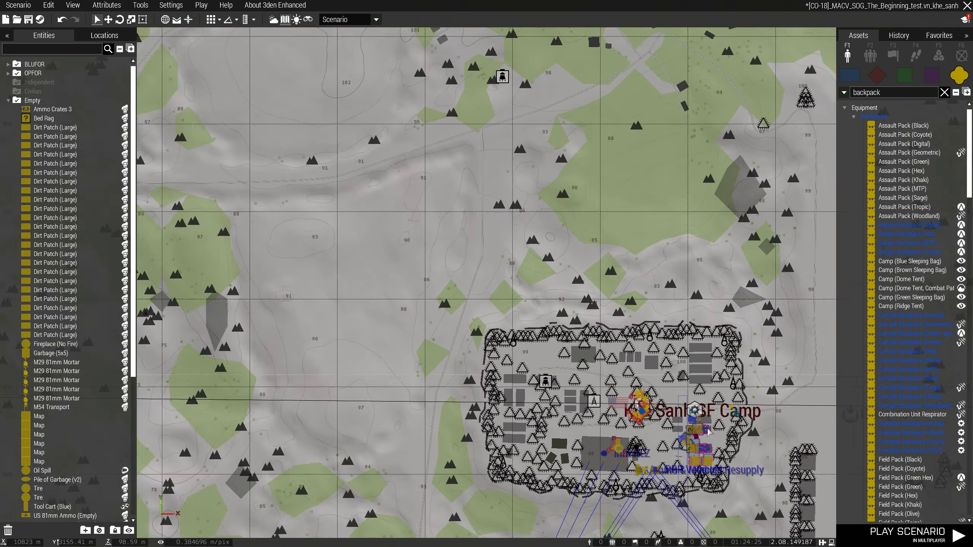
pyautogui.scroll(-3)
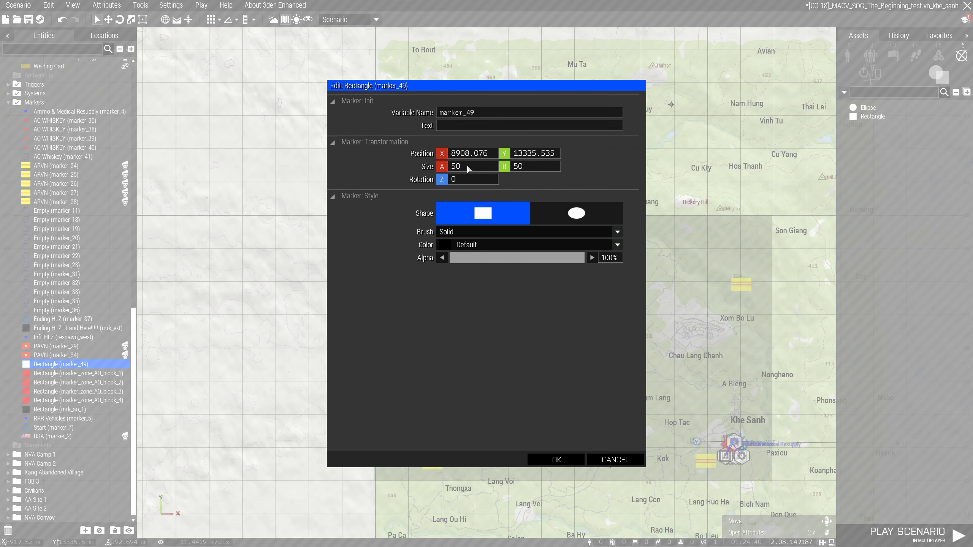
pyautogui.moveTo(490, 168)
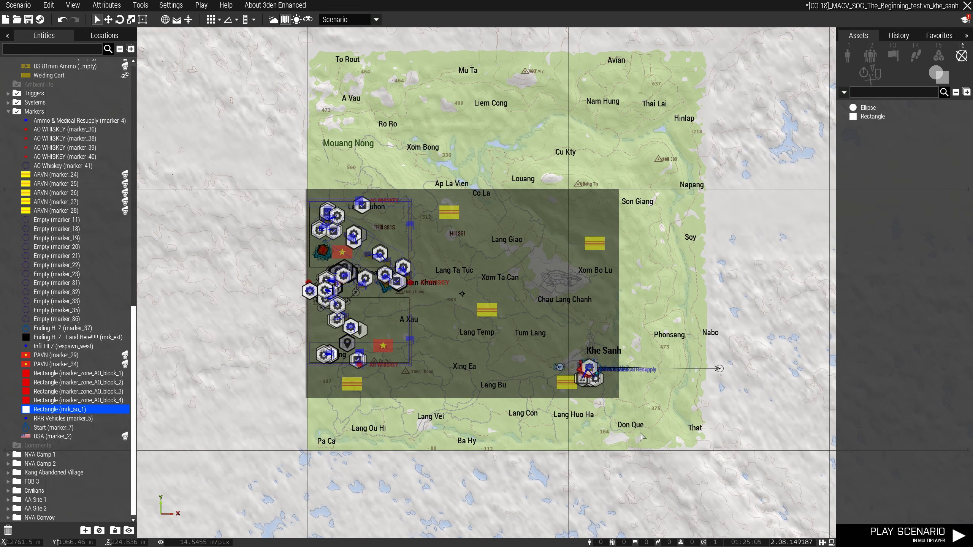
pyautogui.moveTo(175, 365)
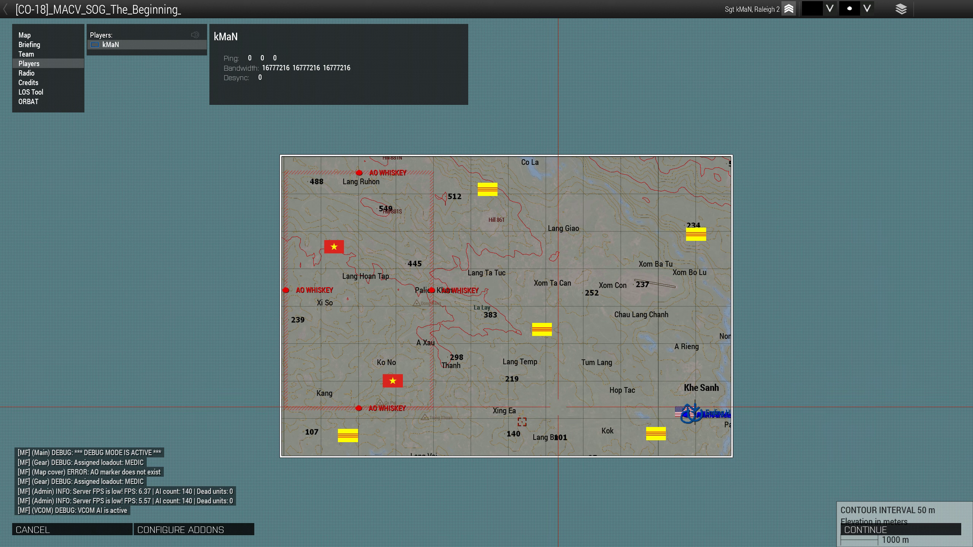
pyautogui.moveTo(535, 339)
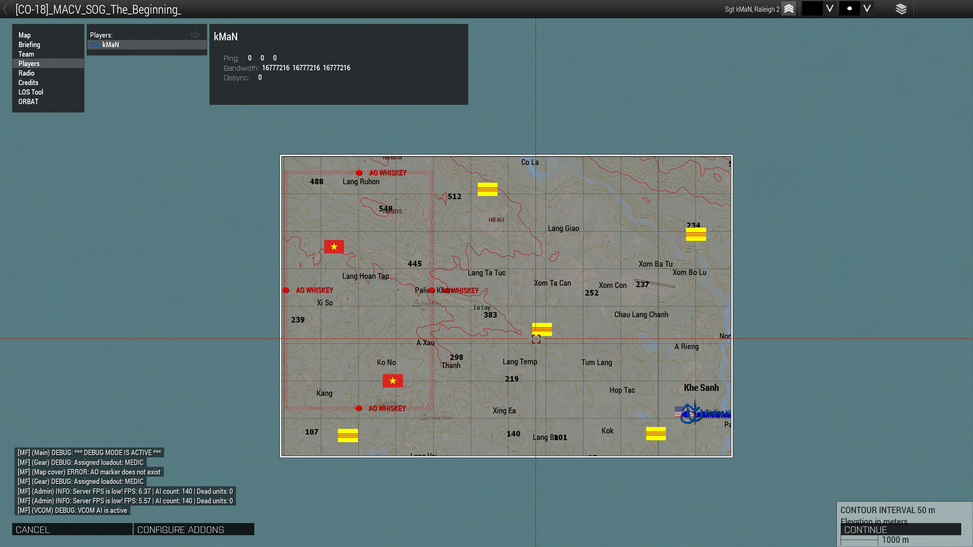